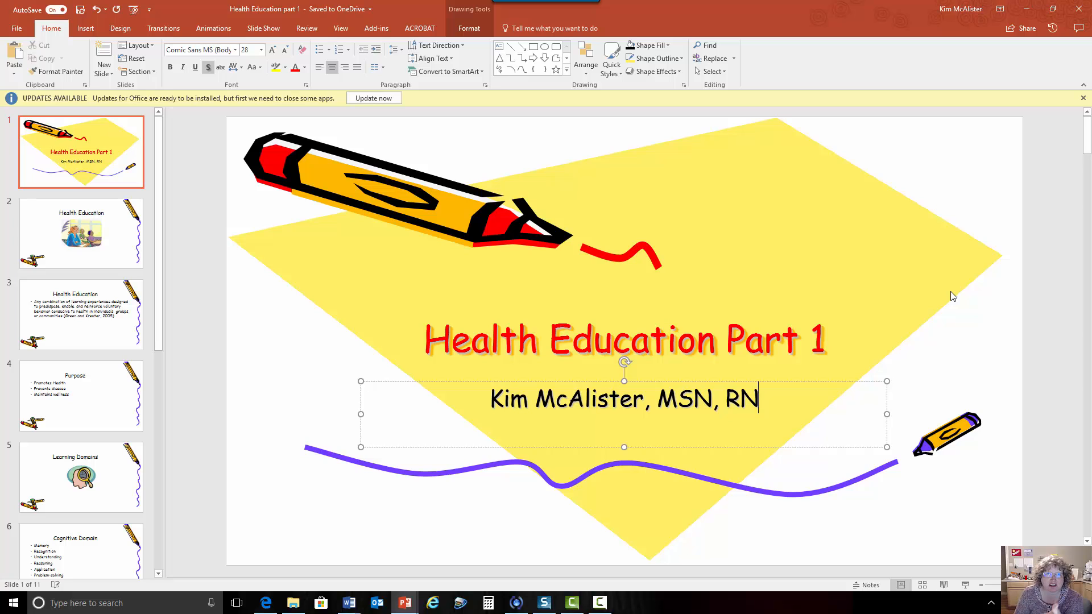
pyautogui.moveTo(949, 291)
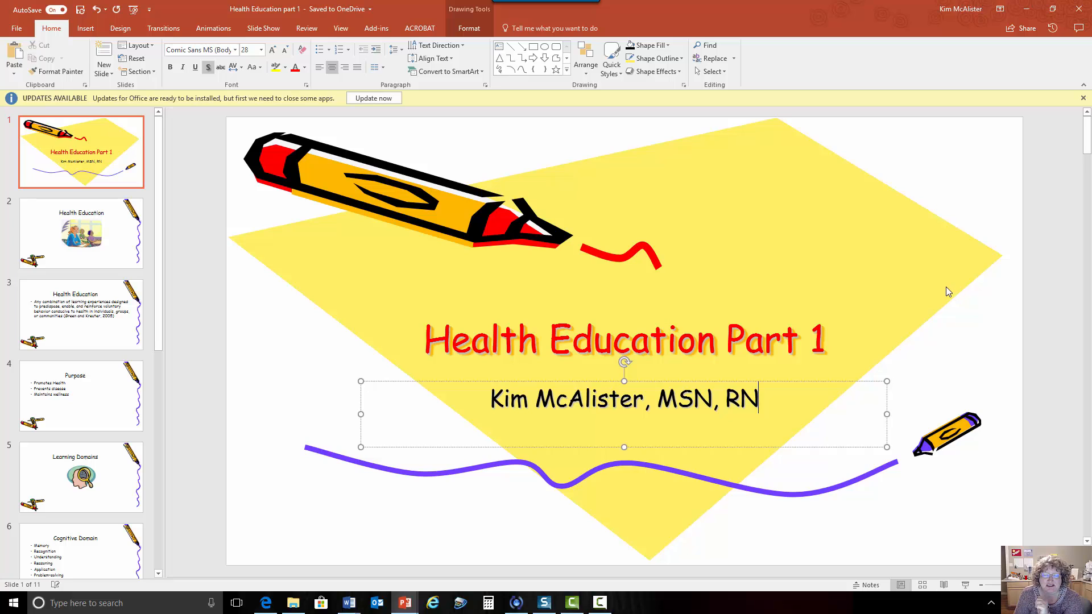
pyautogui.moveTo(881, 325)
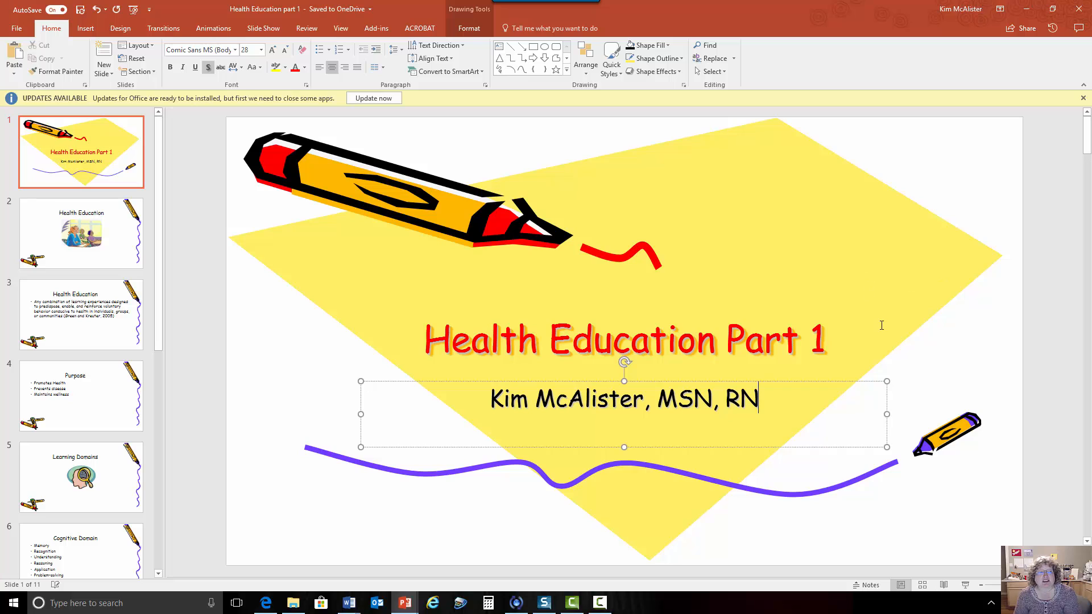
# Step: Show slide 2, 'Health Education', with its classroom picture
pyautogui.click(81, 232)
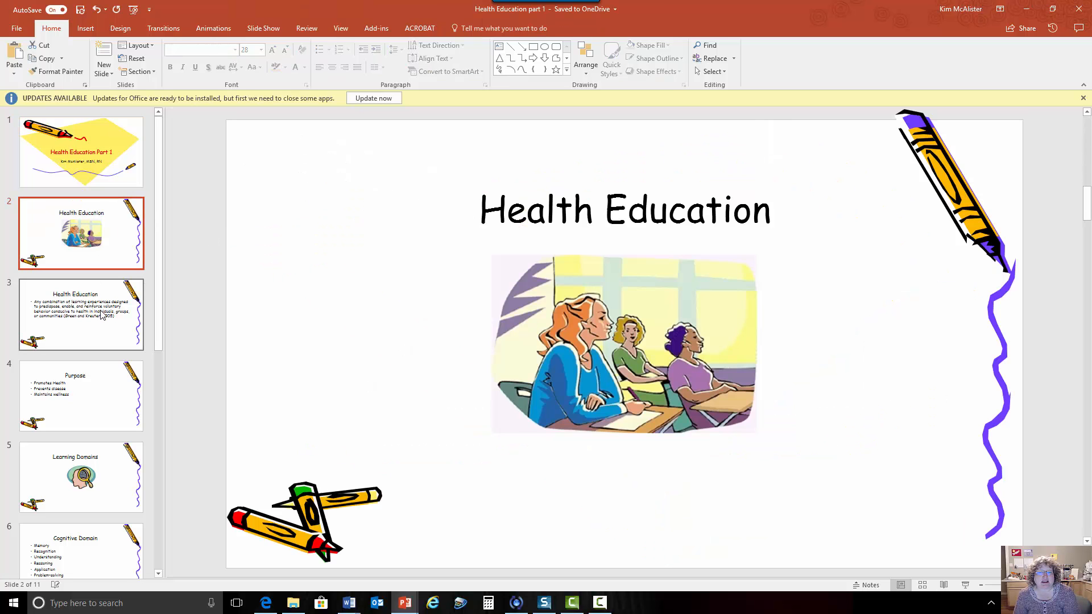
# Step: Show slide 3 with the Green and Kreuter (2005) health education definition
pyautogui.click(81, 314)
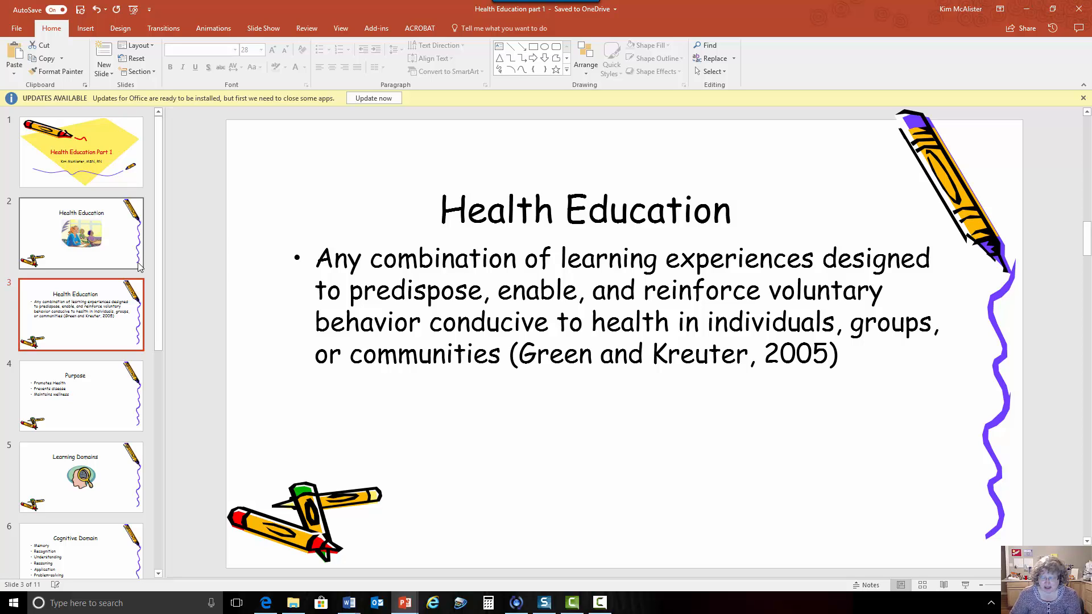
# Step: Show slide 4, 'Purpose': promotes health, prevents disease, maintains wellness
pyautogui.click(81, 396)
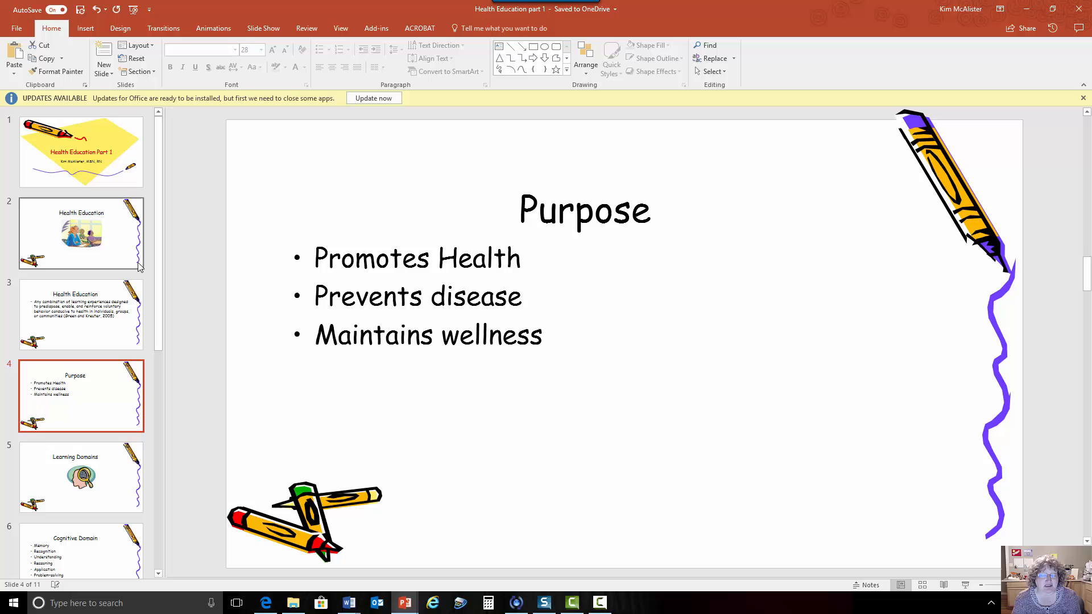
# Step: Show slide 5, 'Learning Domains', with the head-and-magnifier picture
pyautogui.click(81, 477)
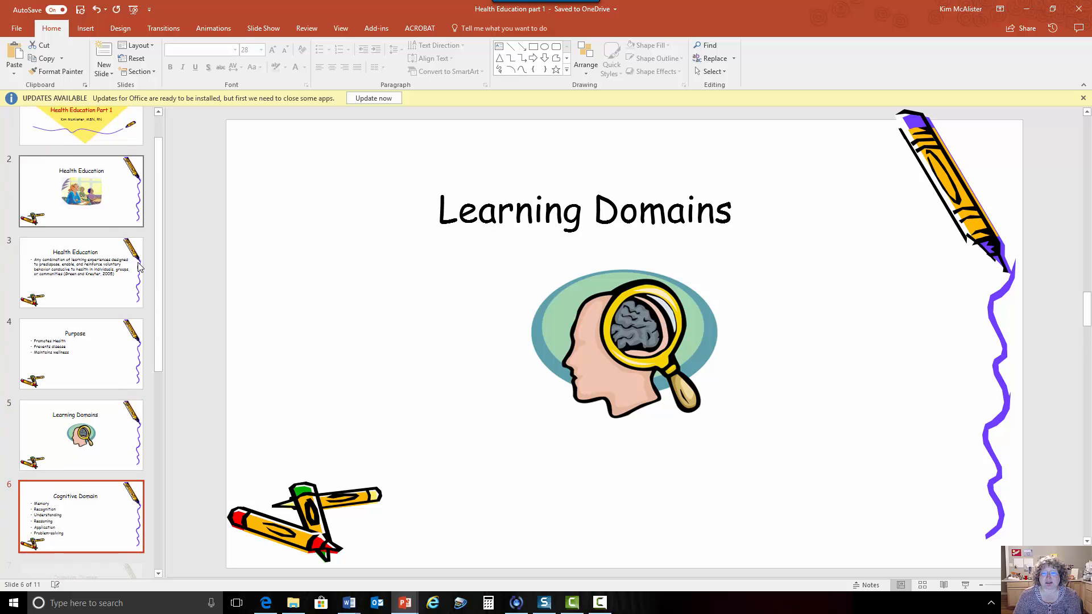
pyautogui.click(81, 516)
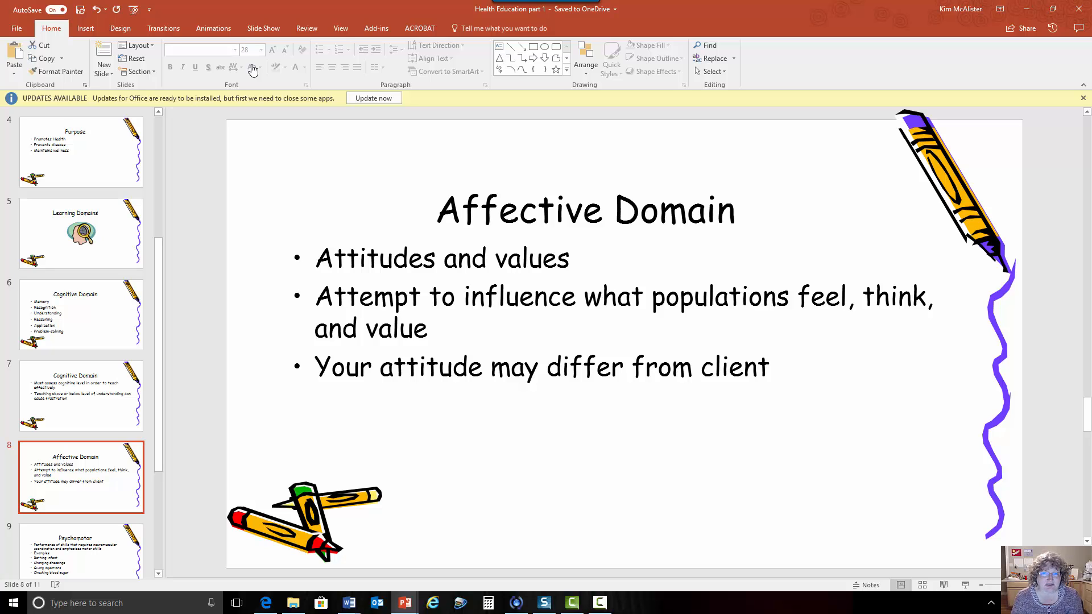
# Step: Show slide 9, 'Psychomotor', listing neuromuscular skills like bathing infants and giving injections
pyautogui.click(81, 549)
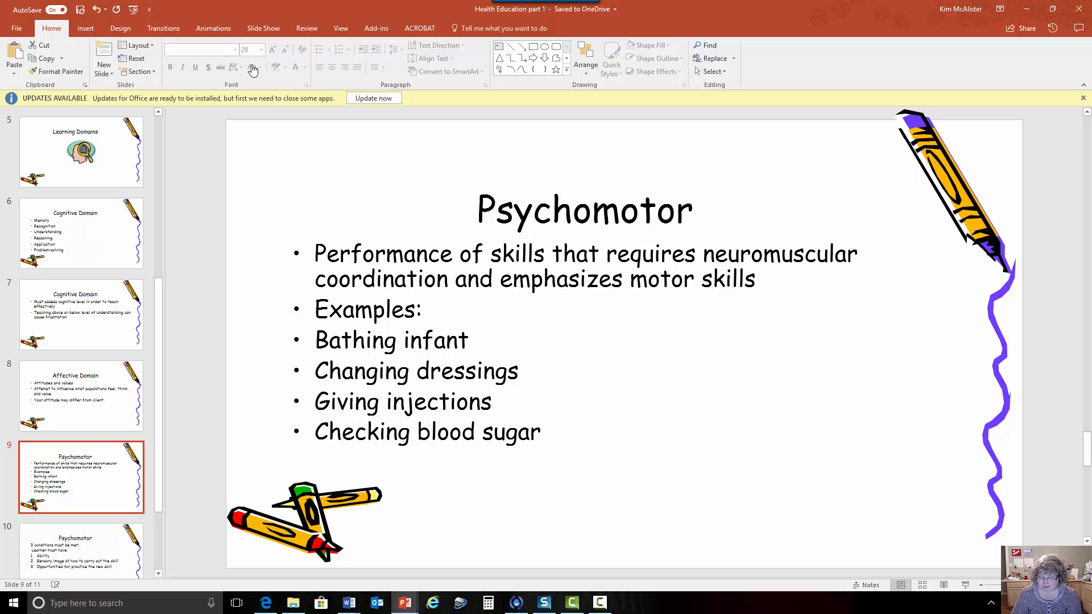
# Step: Show slide 10, the second 'Psychomotor' slide listing three learner conditions
pyautogui.click(81, 474)
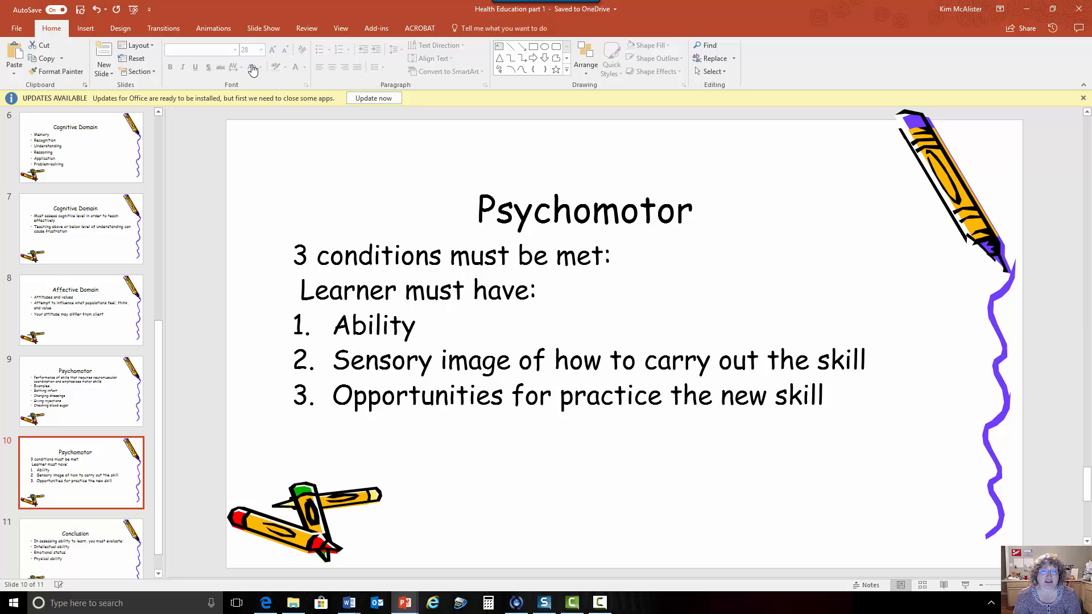
# Step: Show the final slide 11, 'Conclusion', about assessing ability to learn
pyautogui.click(80, 525)
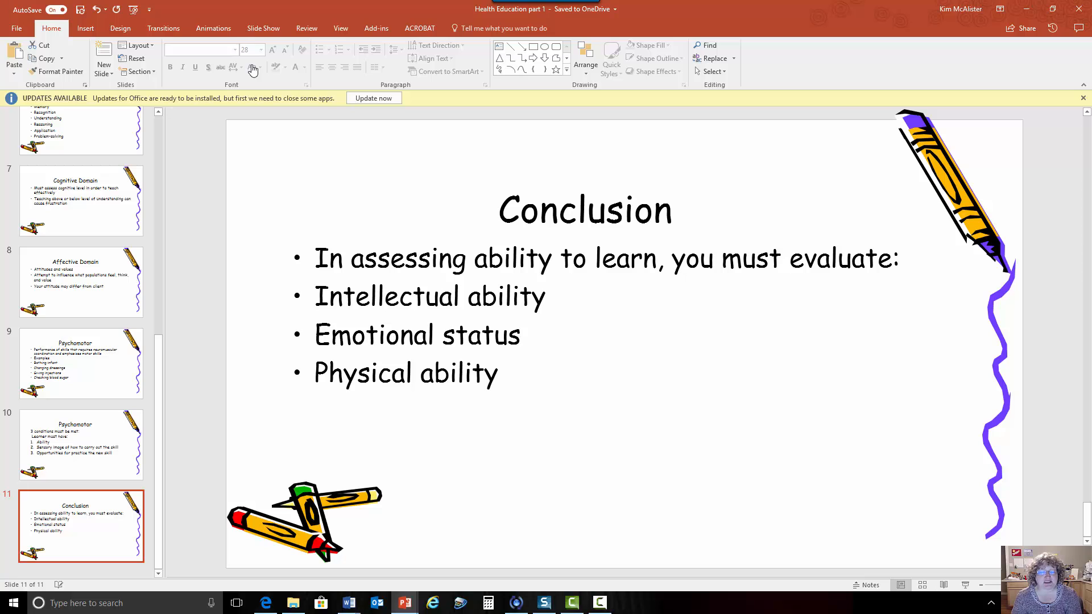
pyautogui.moveTo(254, 165)
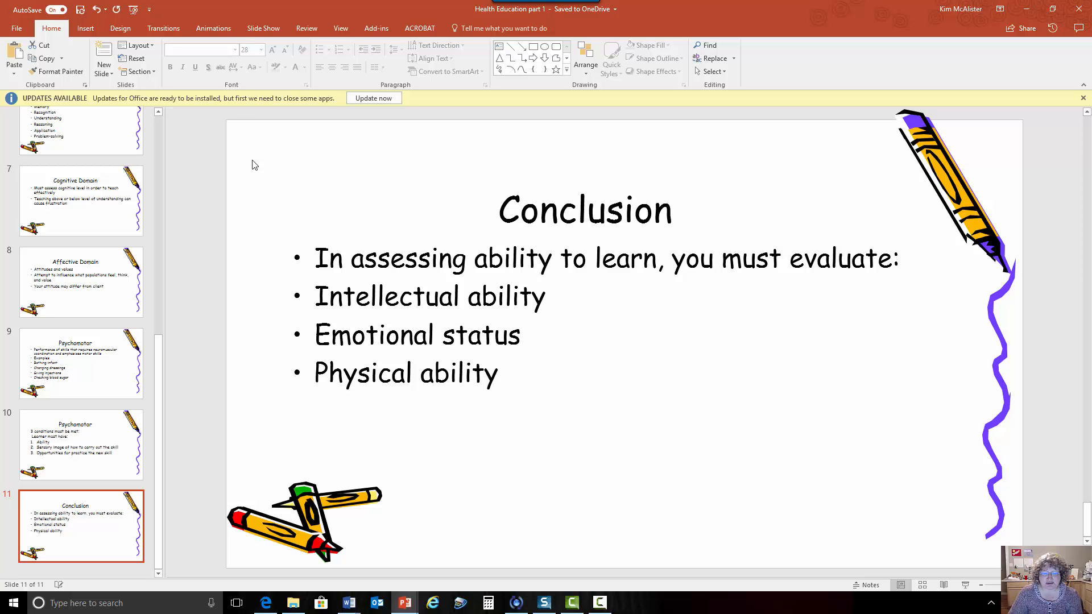